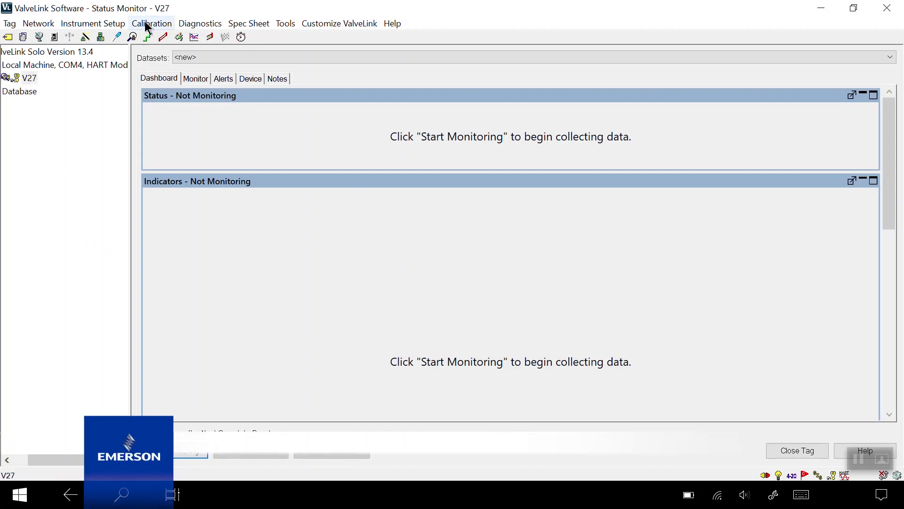
Start Partial Stroke calibration from the Calibration menu.
click(152, 23)
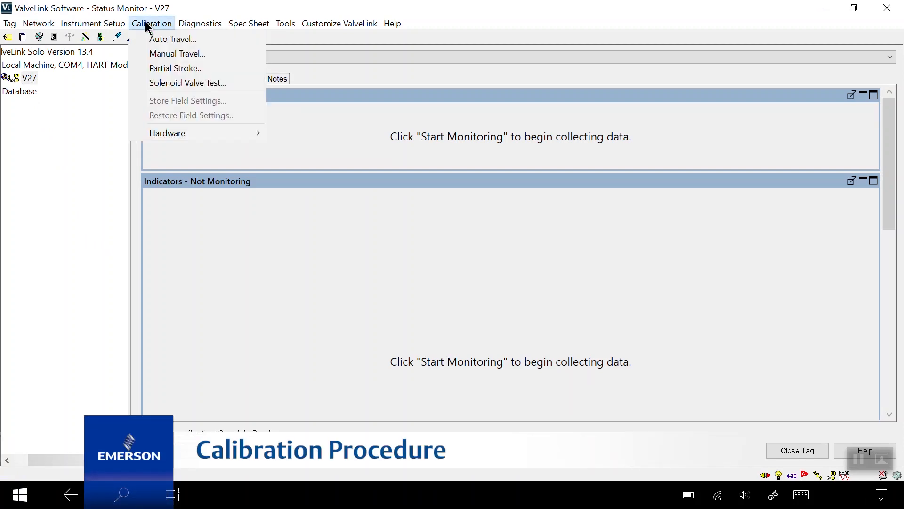
mouse_move(175, 68)
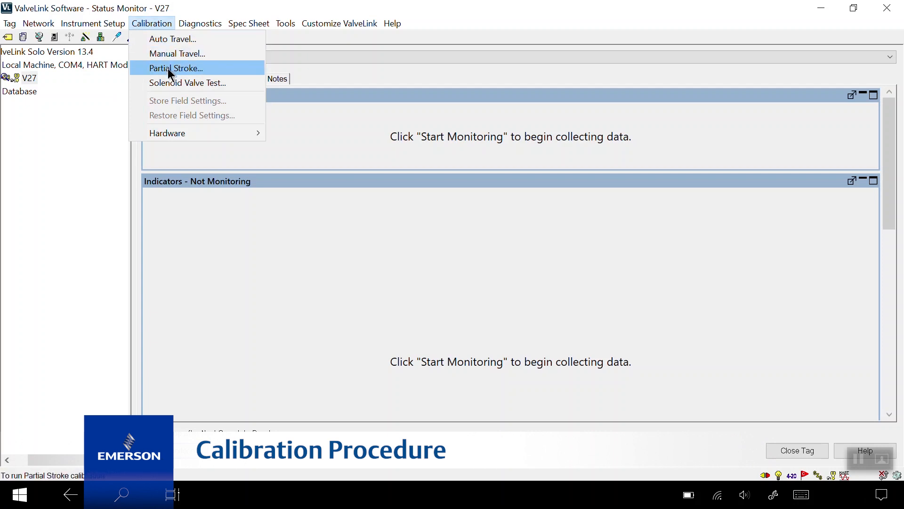
click(176, 67)
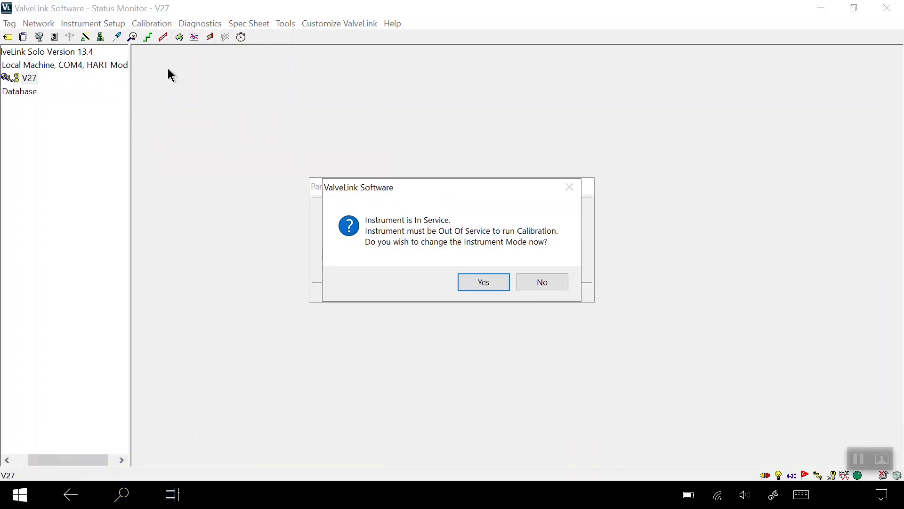
mouse_move(221, 246)
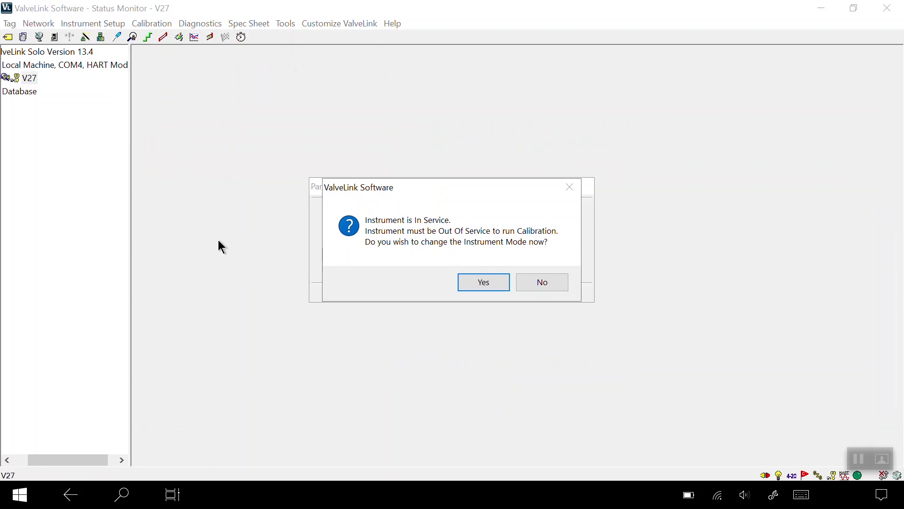
mouse_move(434, 314)
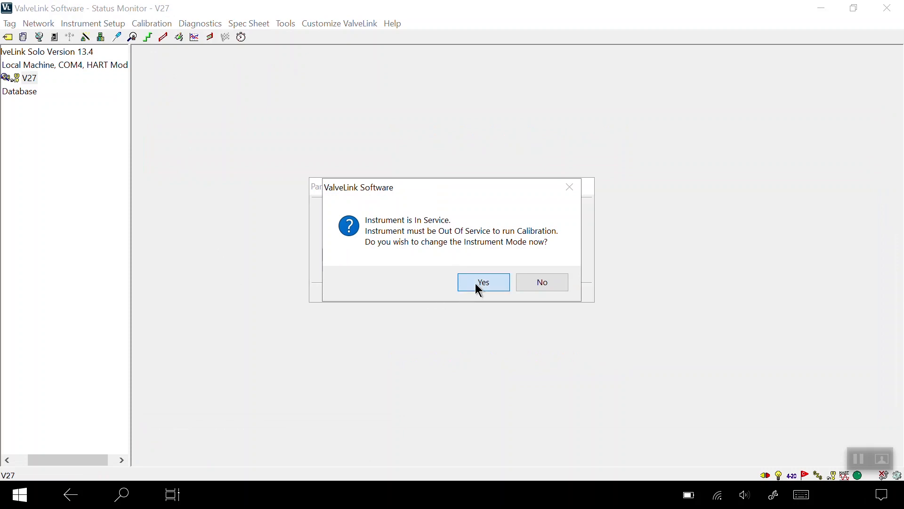
Set the instrument Out Of Service and acknowledge the valve movement warning.
click(484, 282)
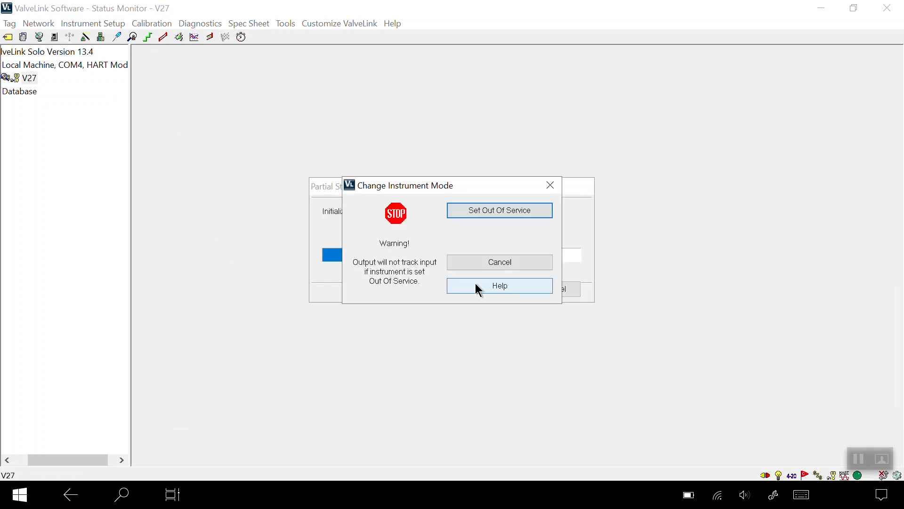
mouse_move(499, 210)
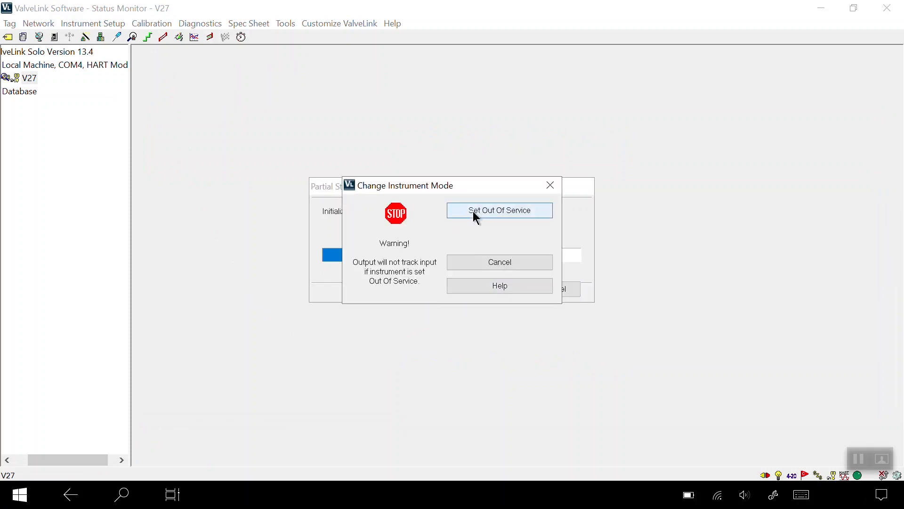
click(499, 210)
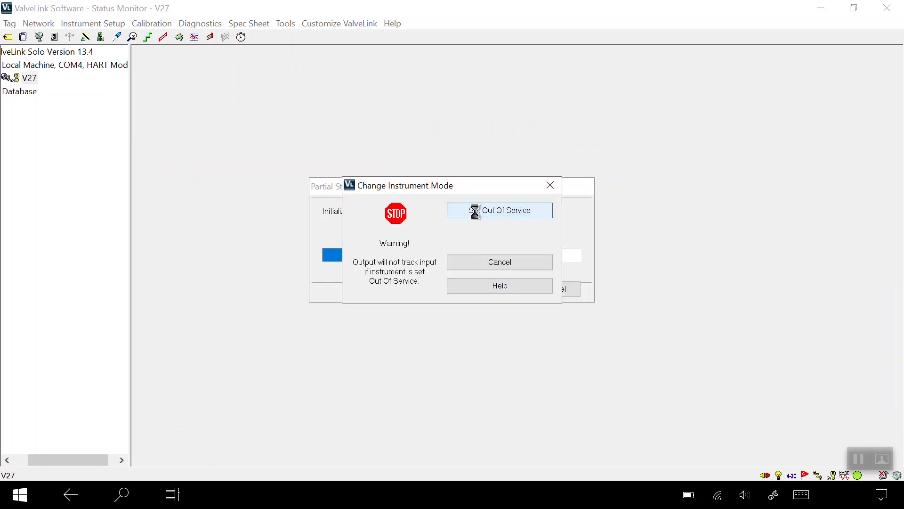
click(499, 210)
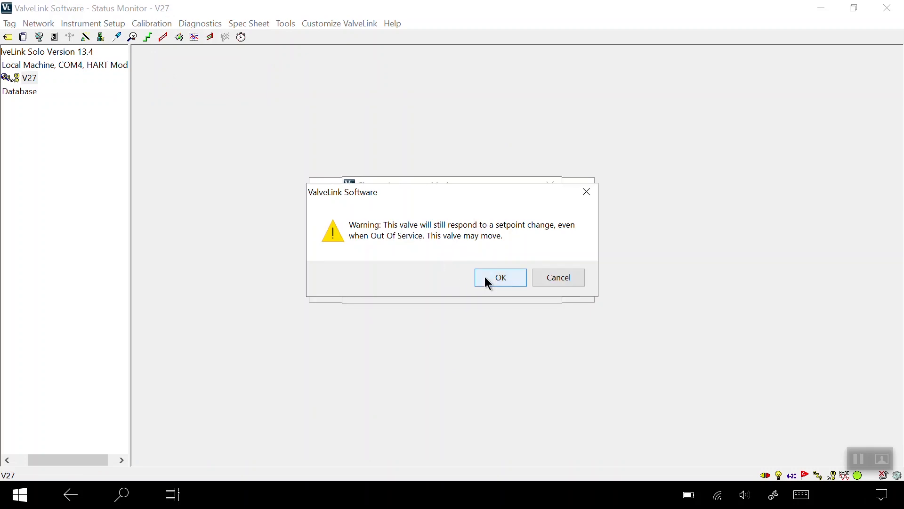
click(499, 278)
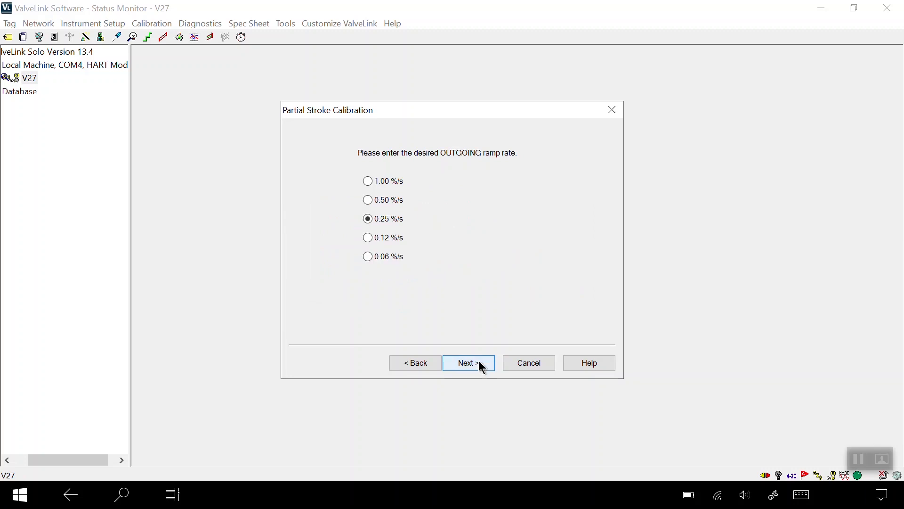
Accept 0.25 %/s outgoing and incoming ramp rates and 20% target travel, then dismiss the results.
click(468, 363)
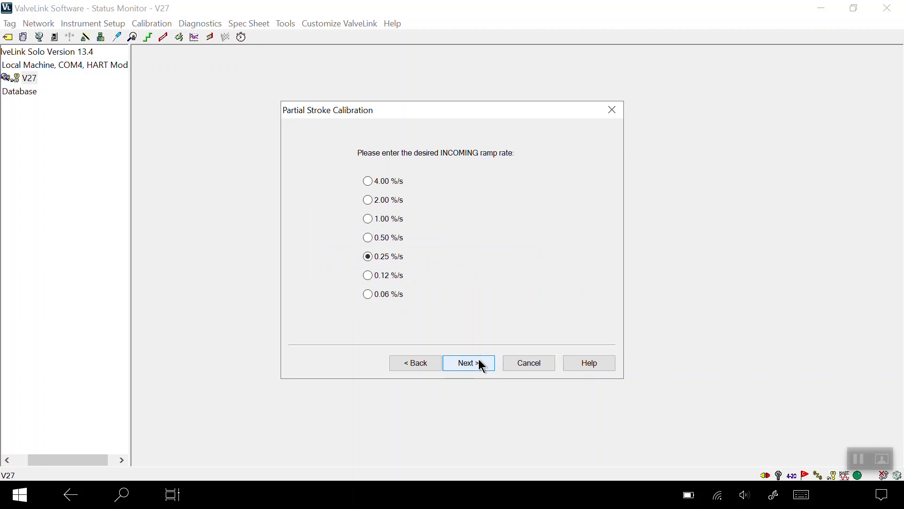
click(468, 363)
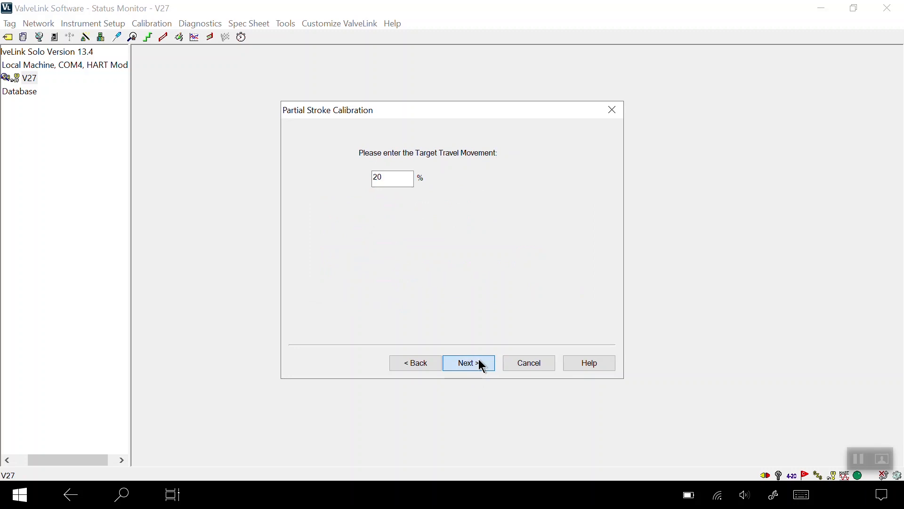
click(467, 363)
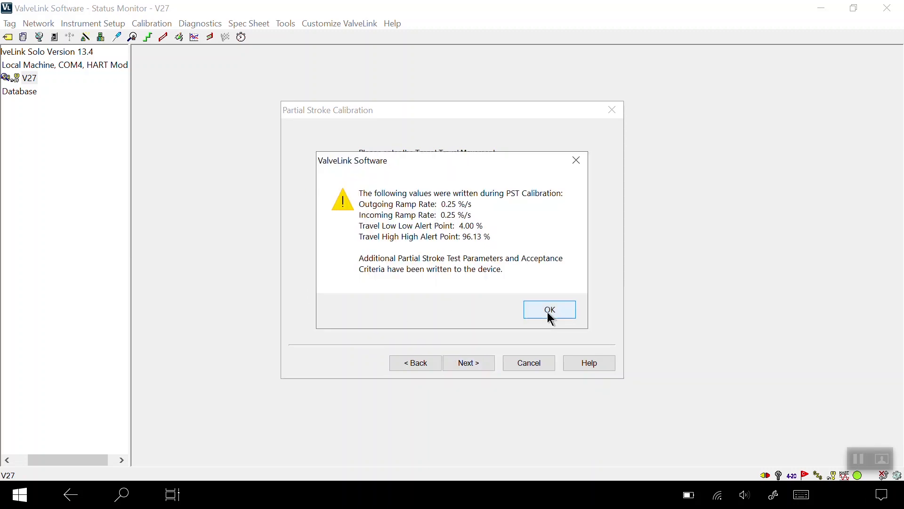
click(548, 310)
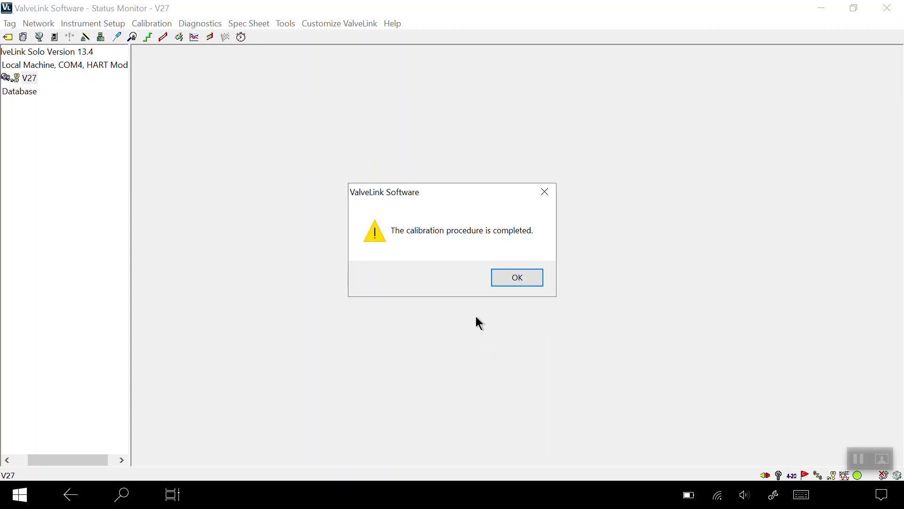
click(517, 277)
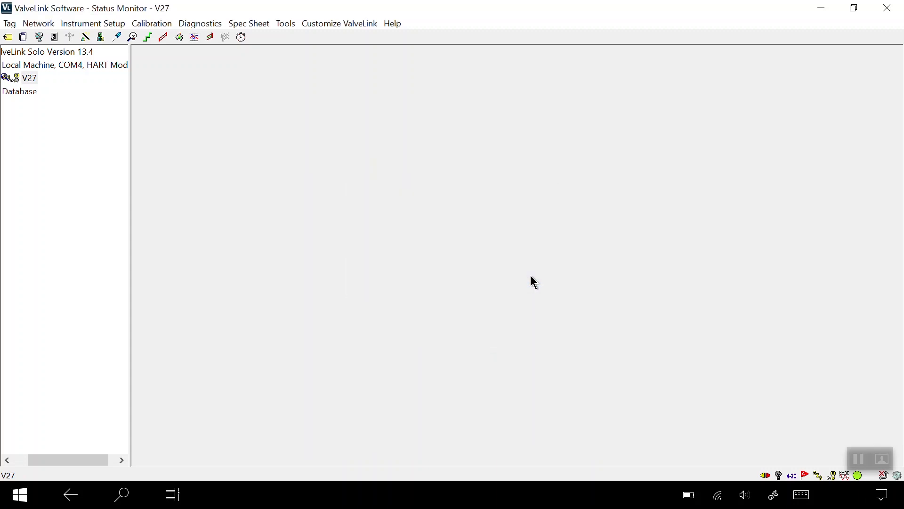
Open Detailed Setup's SIS / Partial Stroke page and scroll down to SIS Options.
click(100, 36)
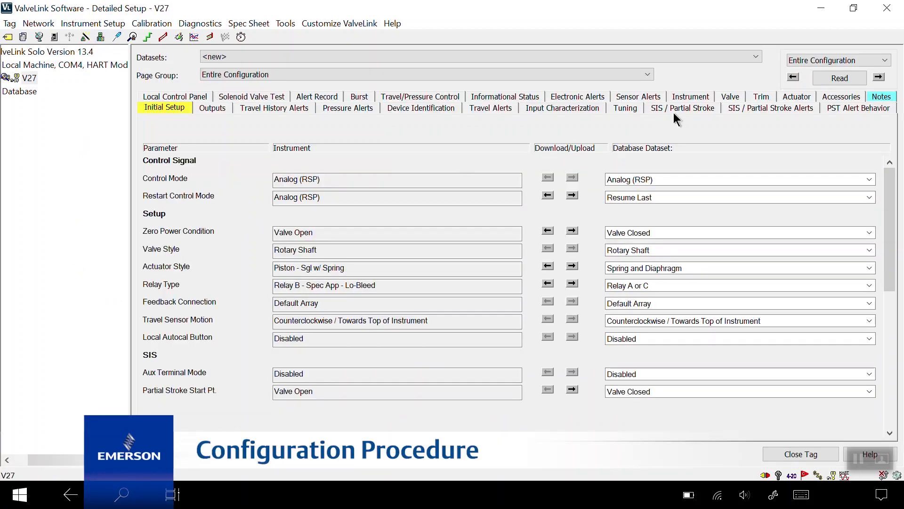
click(682, 108)
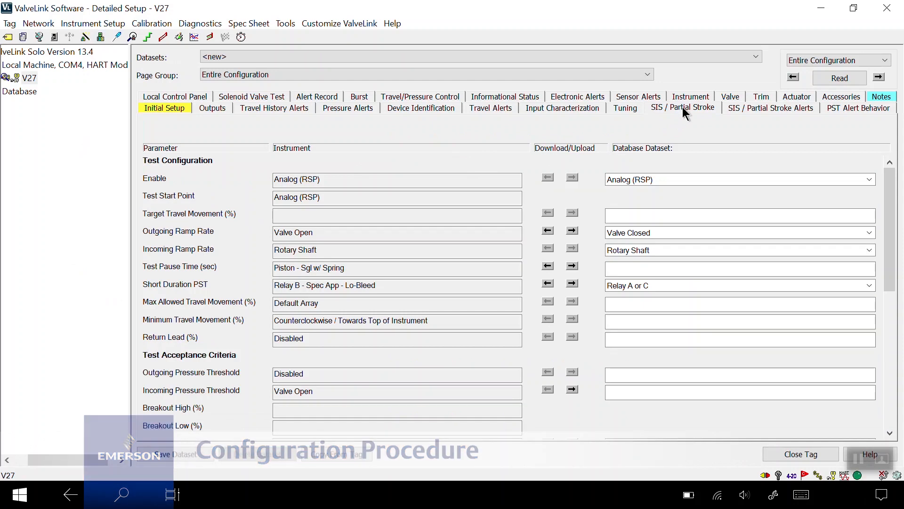
click(683, 107)
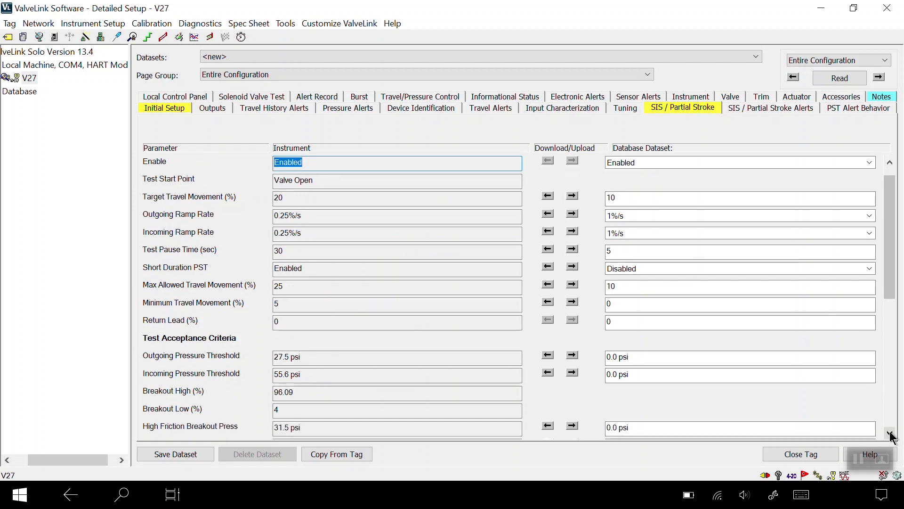
click(890, 434)
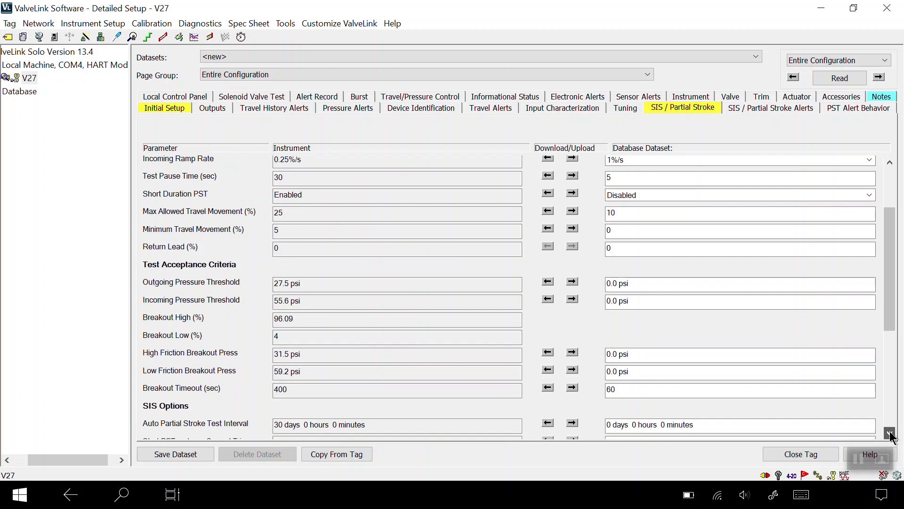
click(890, 434)
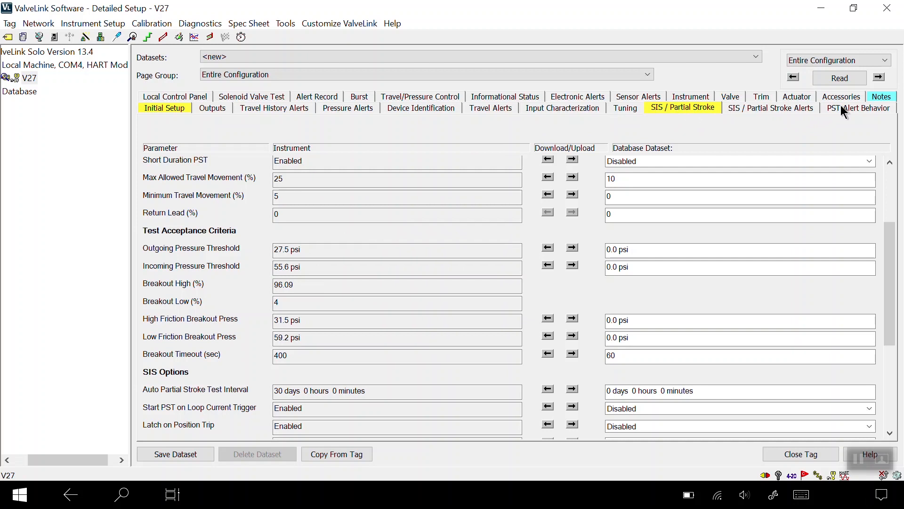
Set PST Pressure Threshold notification to Yellow and download it to the instrument.
click(858, 107)
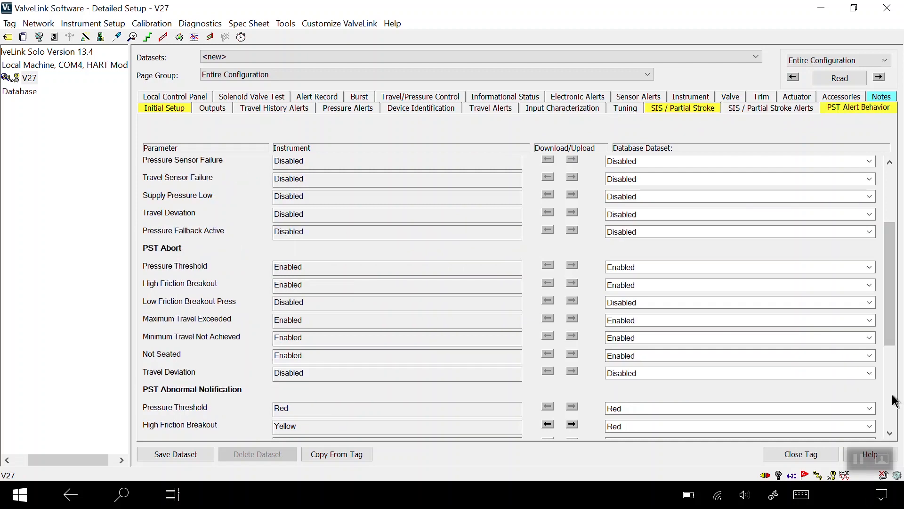
scroll(down, 3)
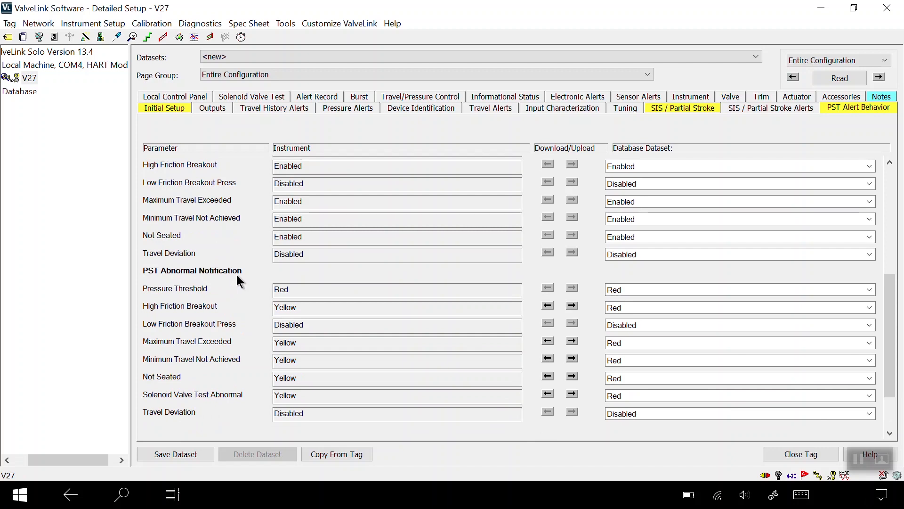
mouse_move(510, 276)
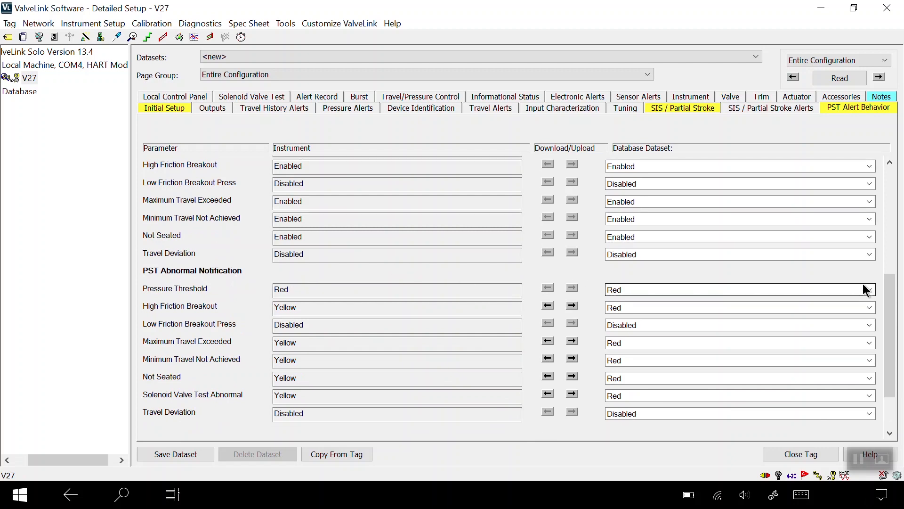
click(868, 290)
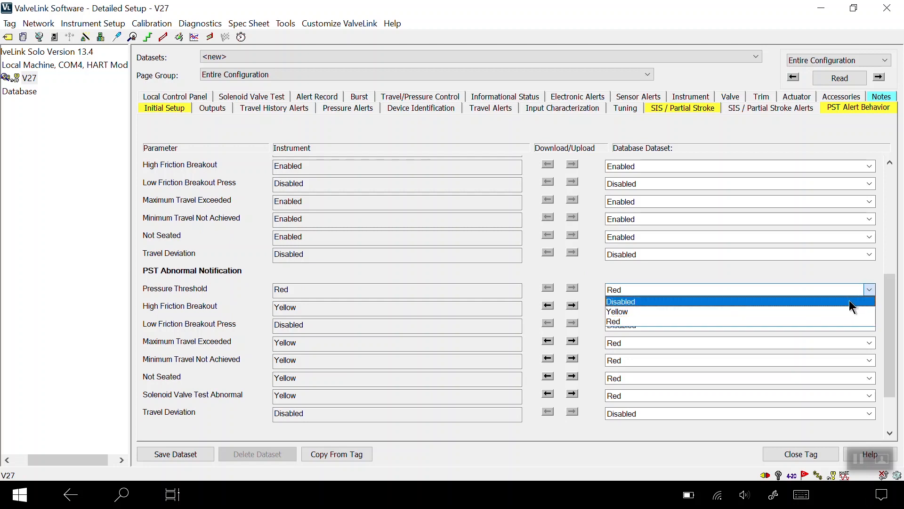
click(617, 311)
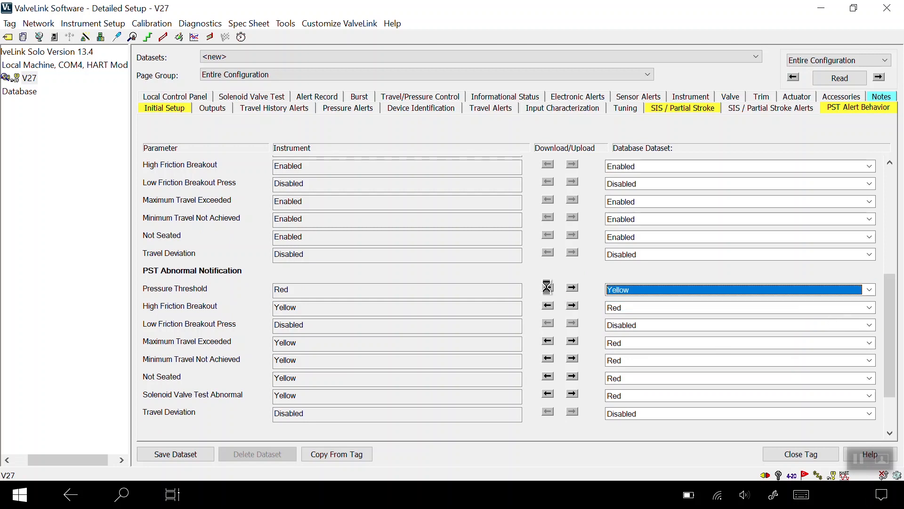
click(547, 289)
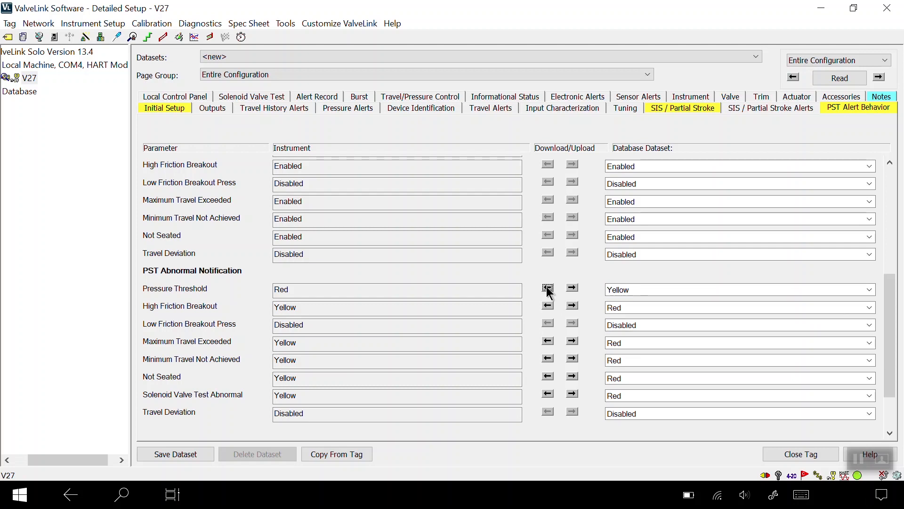
click(547, 289)
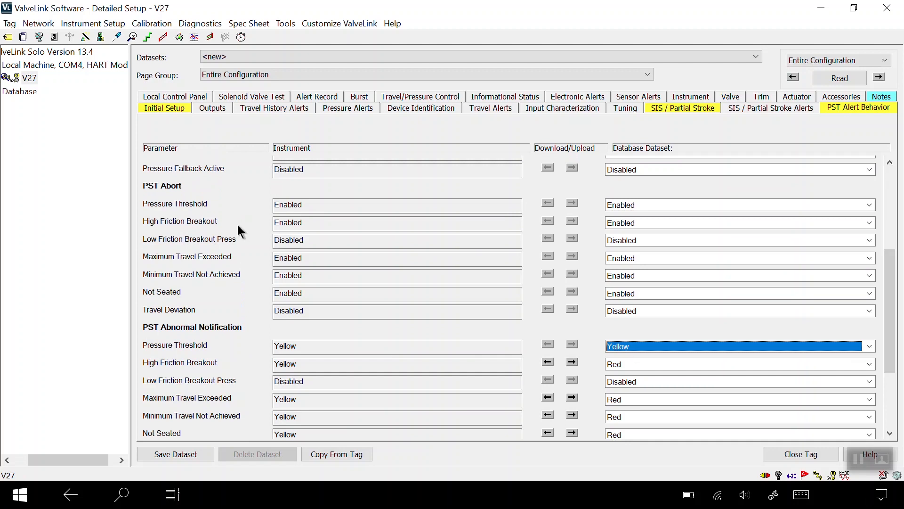
mouse_move(176, 193)
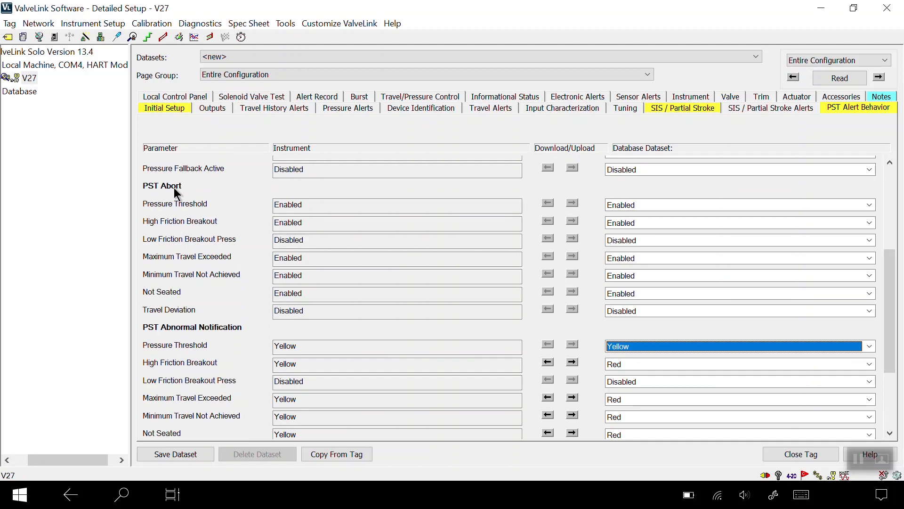
click(769, 108)
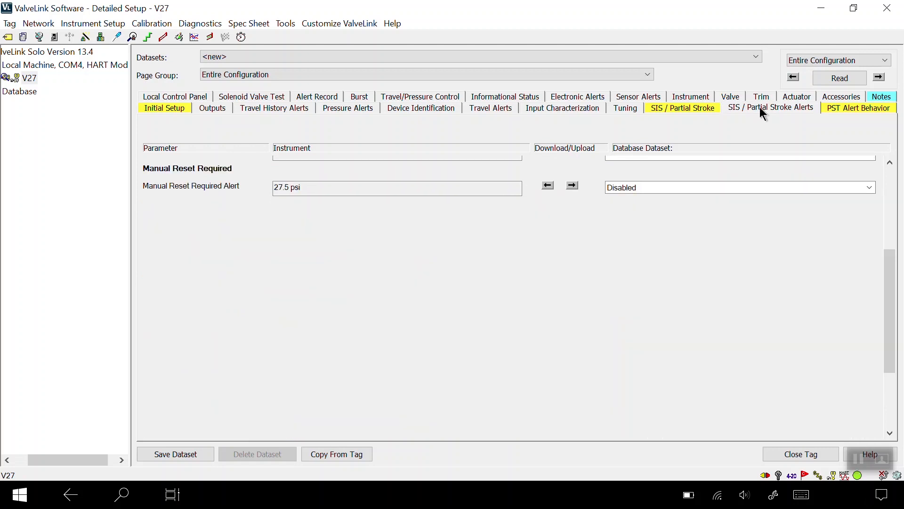
Review SIS / Partial Stroke Alerts, leave PST Pass Alert enabled, and return to SIS / Partial Stroke.
click(771, 107)
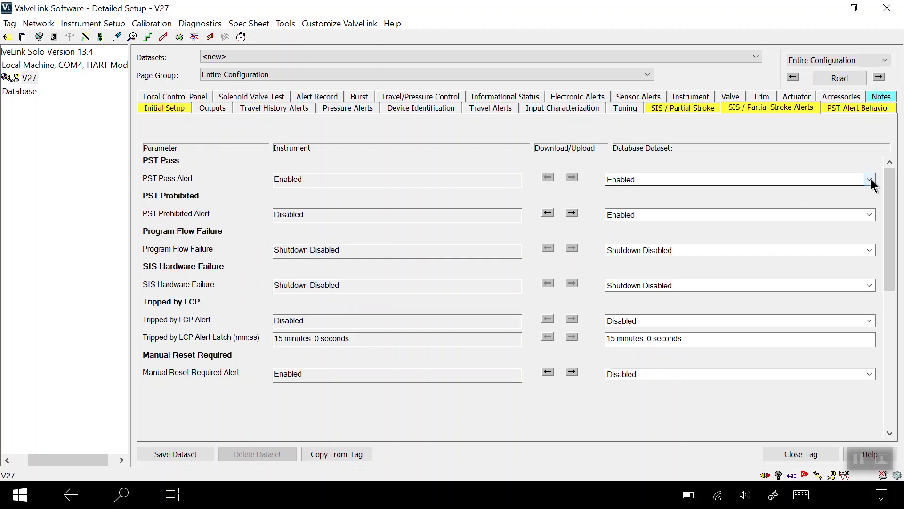
click(870, 179)
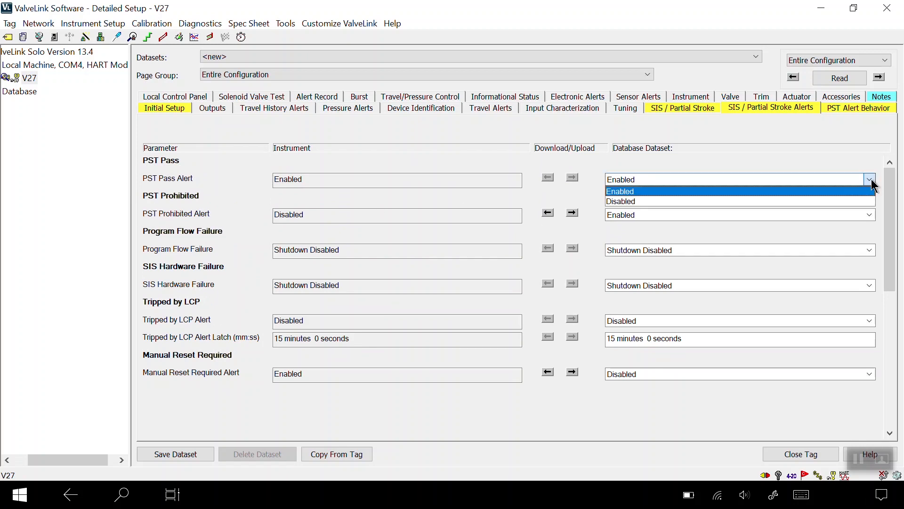
click(682, 107)
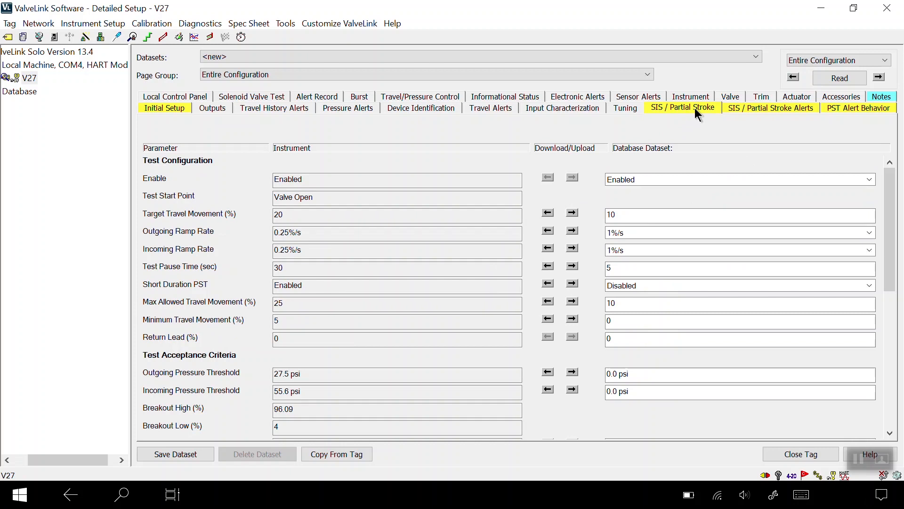
mouse_move(868, 370)
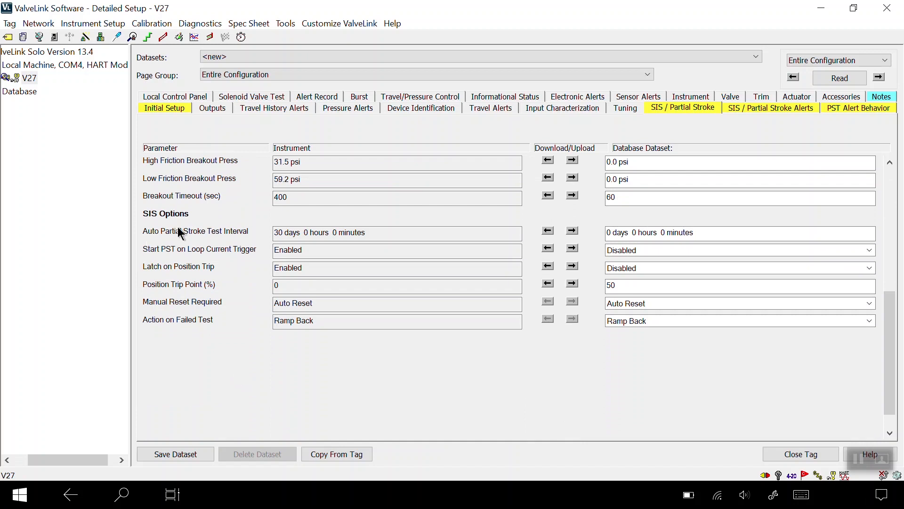
Download a 45-day auto PST interval, enable Start PST on Loop Current Trigger, and save the dataset.
click(740, 232)
text(45)
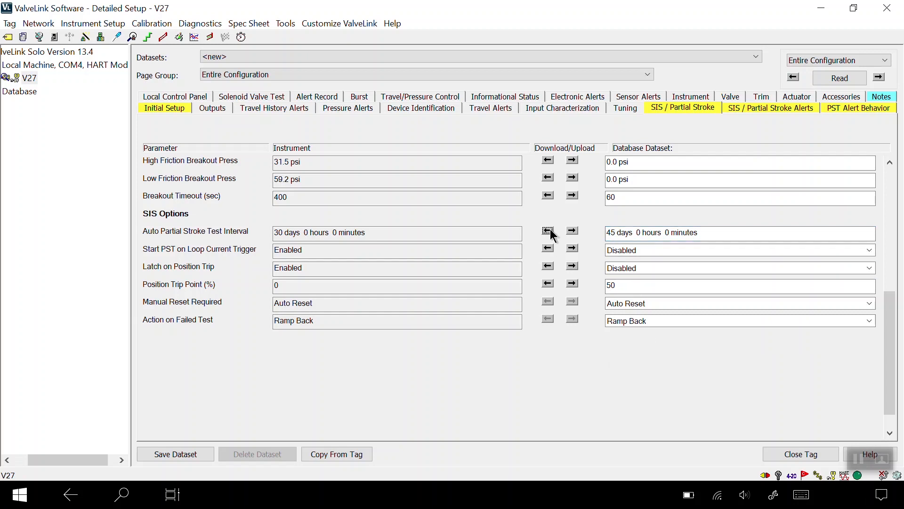
click(546, 231)
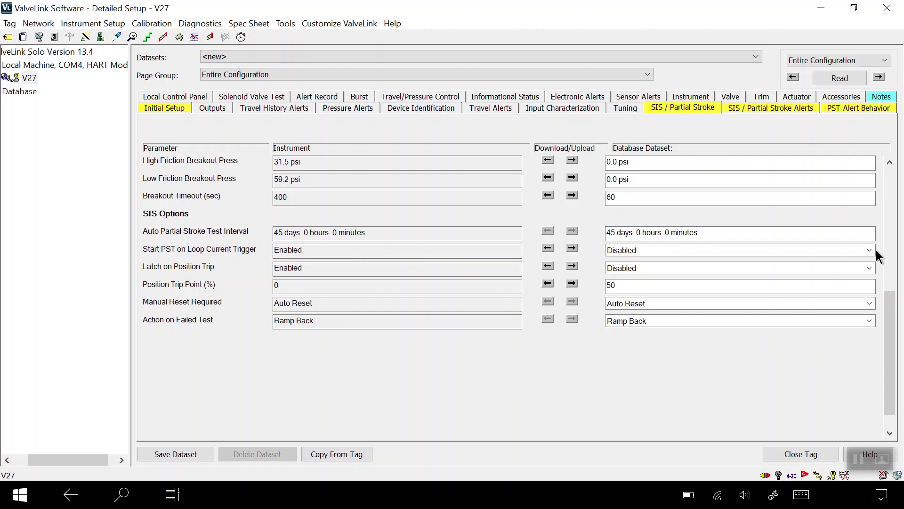
click(869, 250)
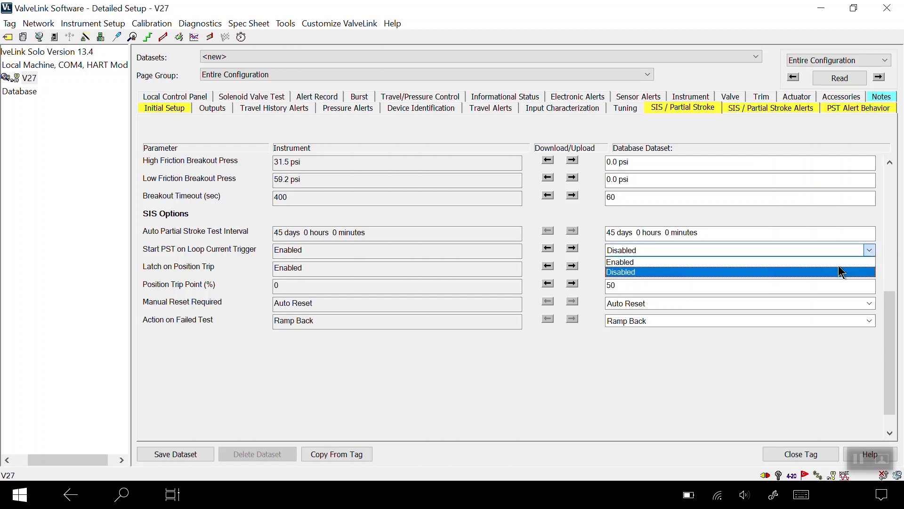
click(620, 262)
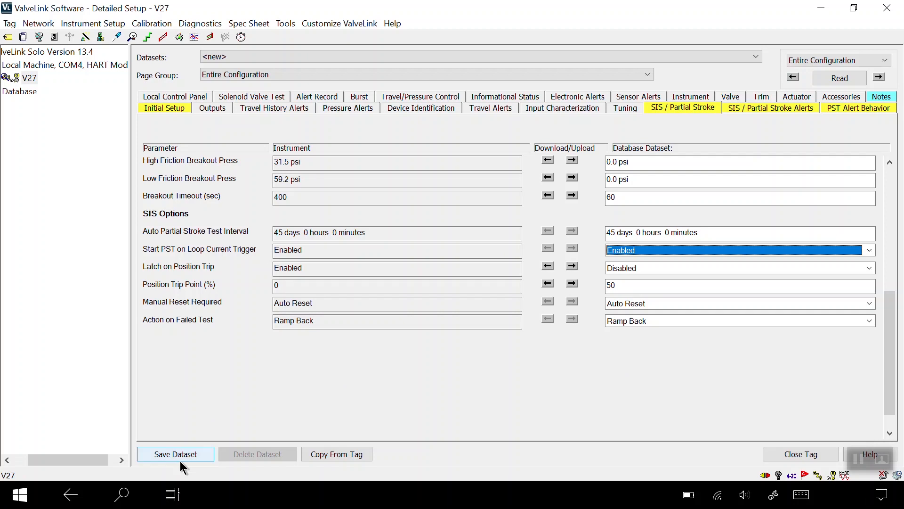
click(175, 454)
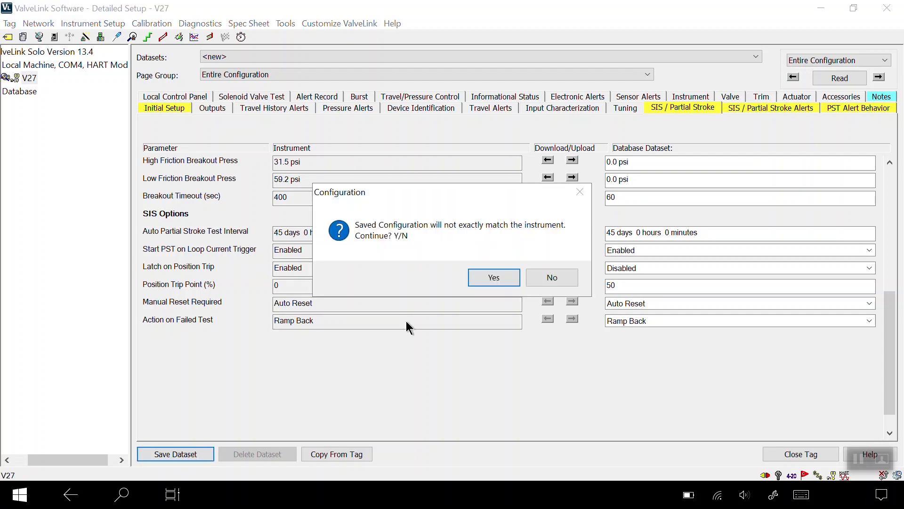